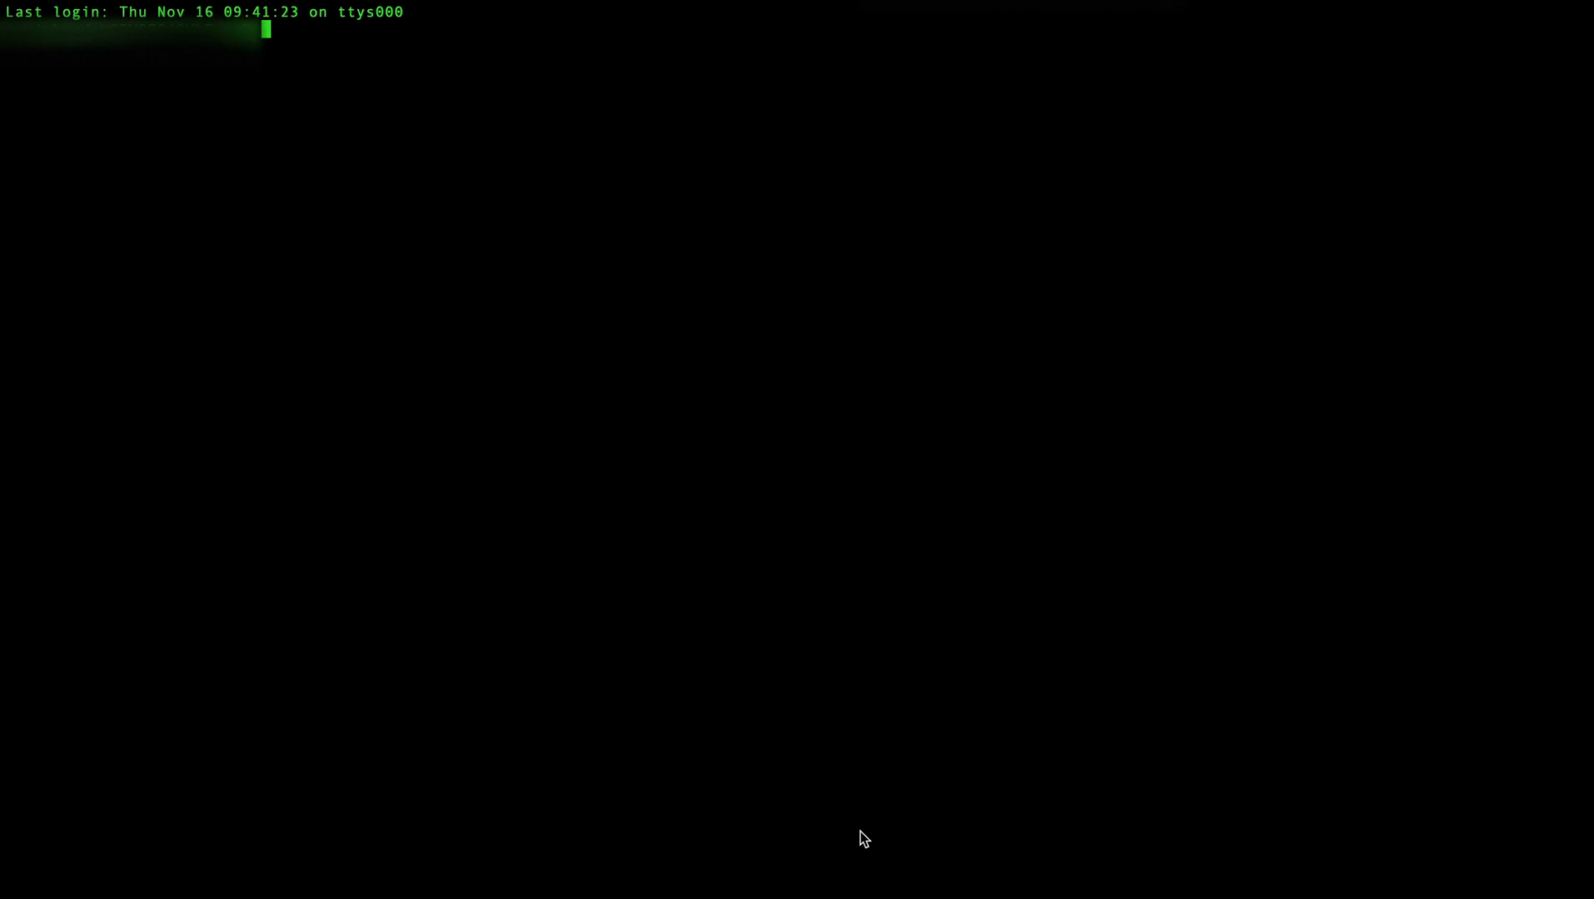
- Run sudo defaults write on com.apple.mDNSResponder.plist setting NoMulticastAdvertisements, then add a second shell tab
type("sudo defaults write /Library/Preferences/com.apple.mDNSResponder.plist NoMulticastAdvertisements -bool false")
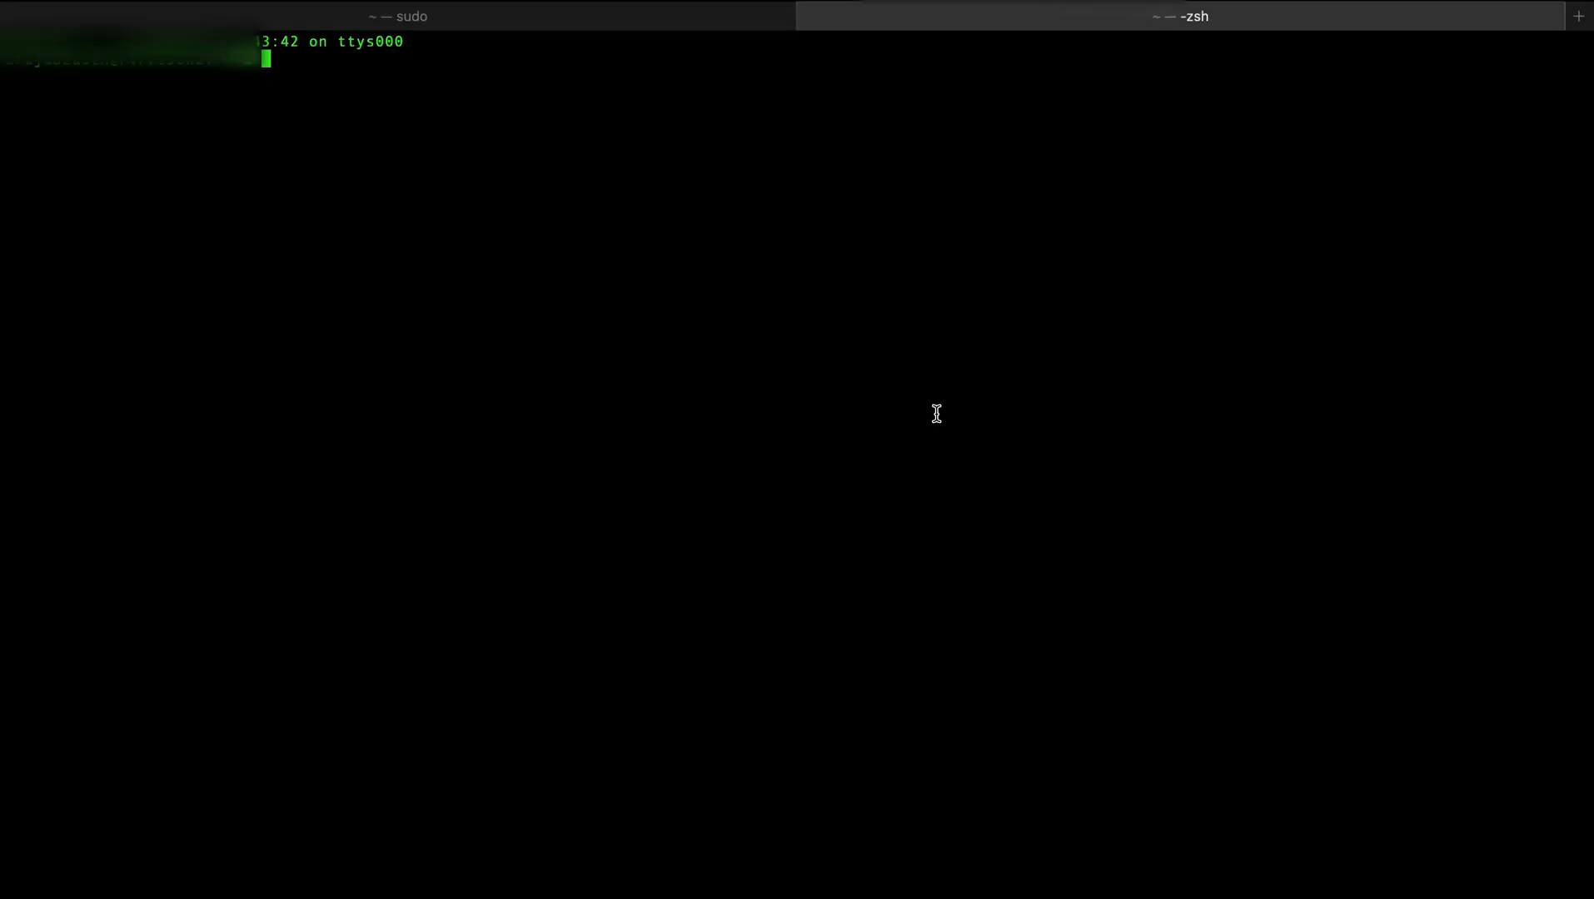
- Run sudo jamf recon in the new -zsh tab with administrator password
type("sudo jafm")
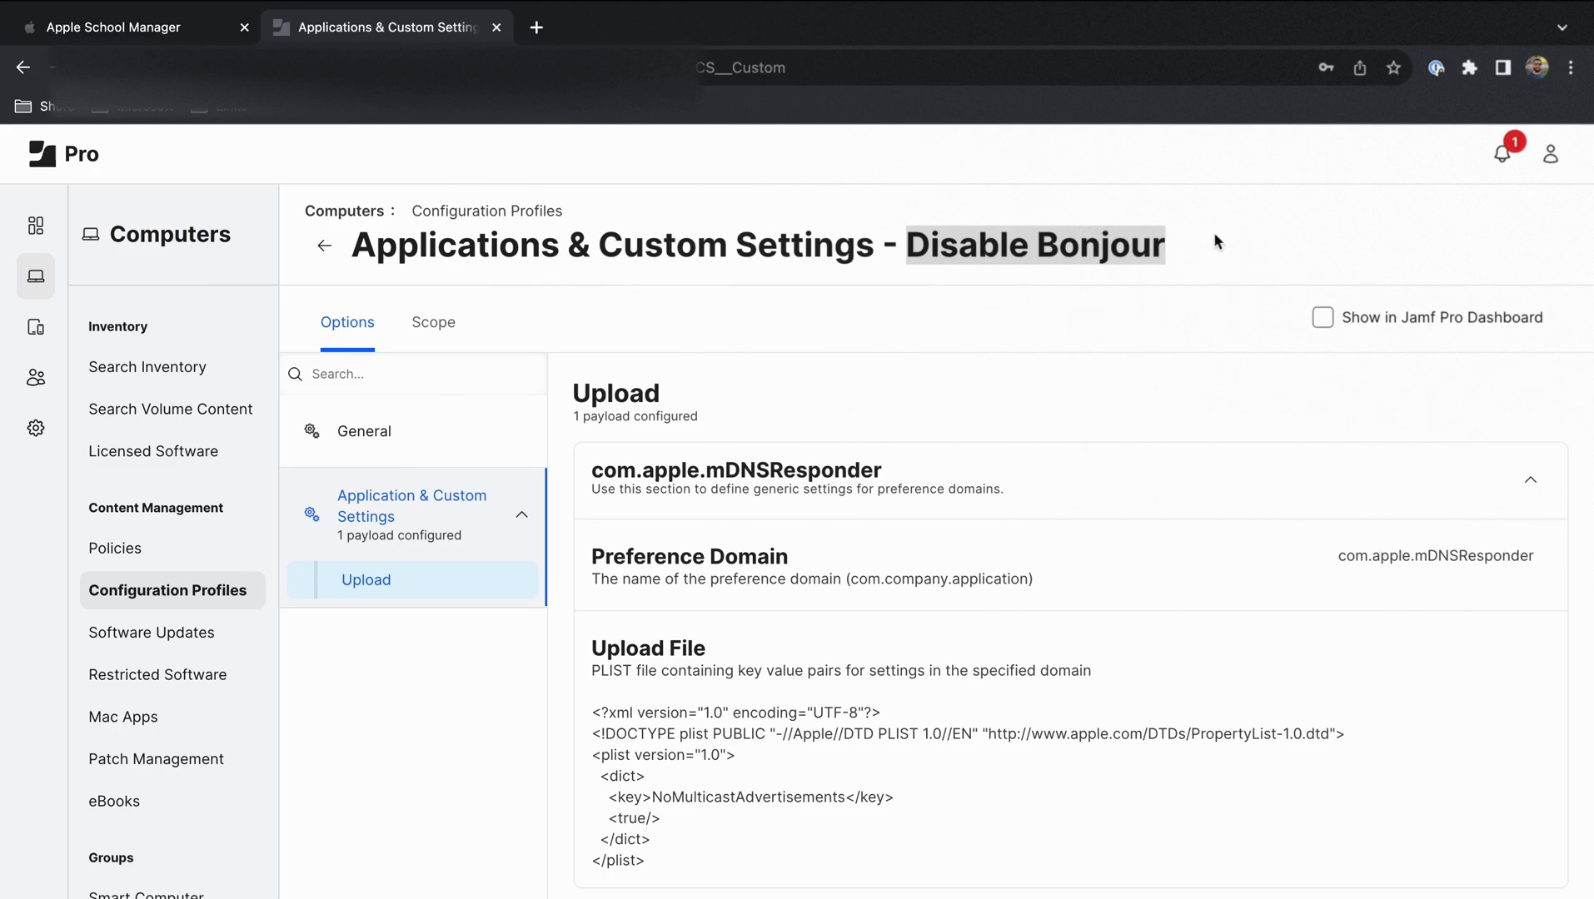
- Review the Disable Bonjour profile's Application & Custom Settings upload payload in Jamf Pro
left_click(433, 321)
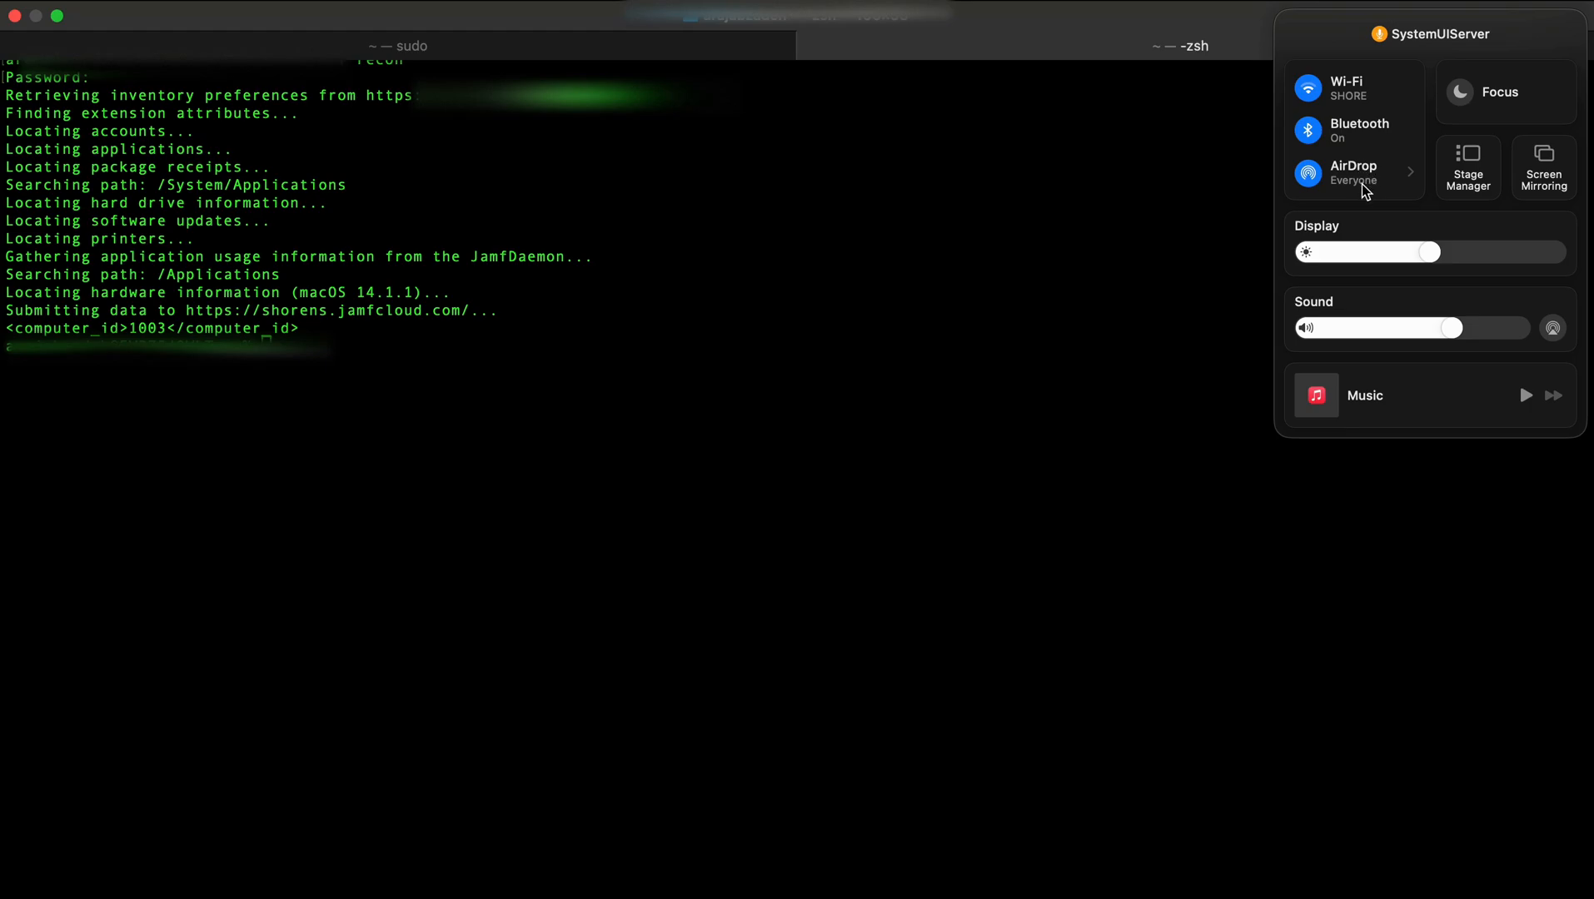
- Confirm AirDrop receiving is Everyone in Control Center and return to the finished recon shell
left_click(673, 308)
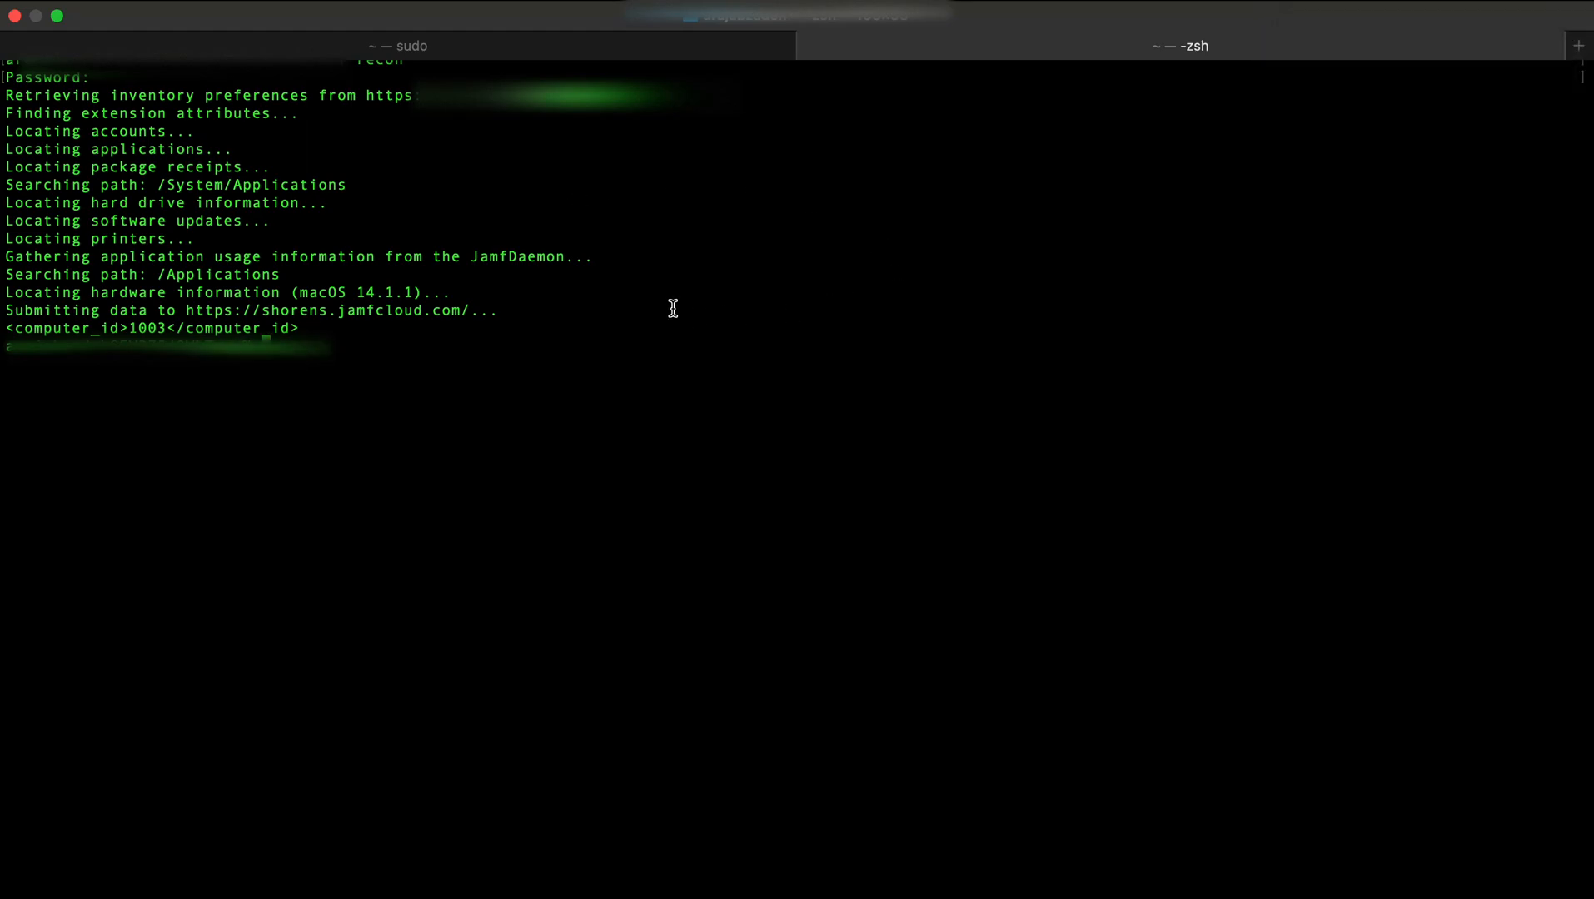